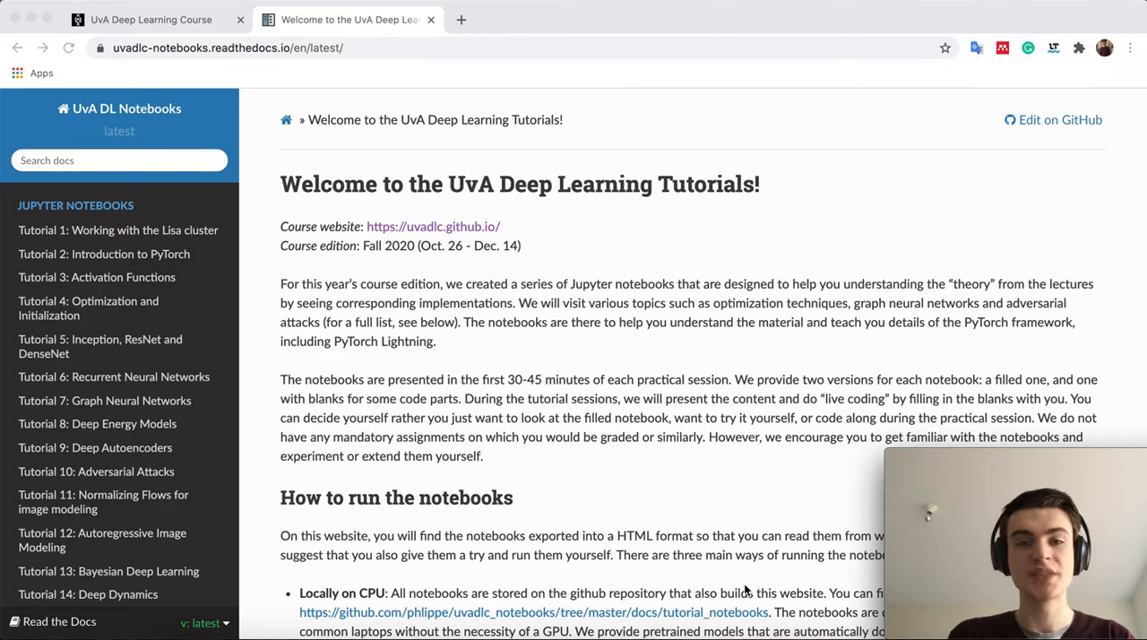
{"action": "mouse_move", "coordinate": [828, 583]}
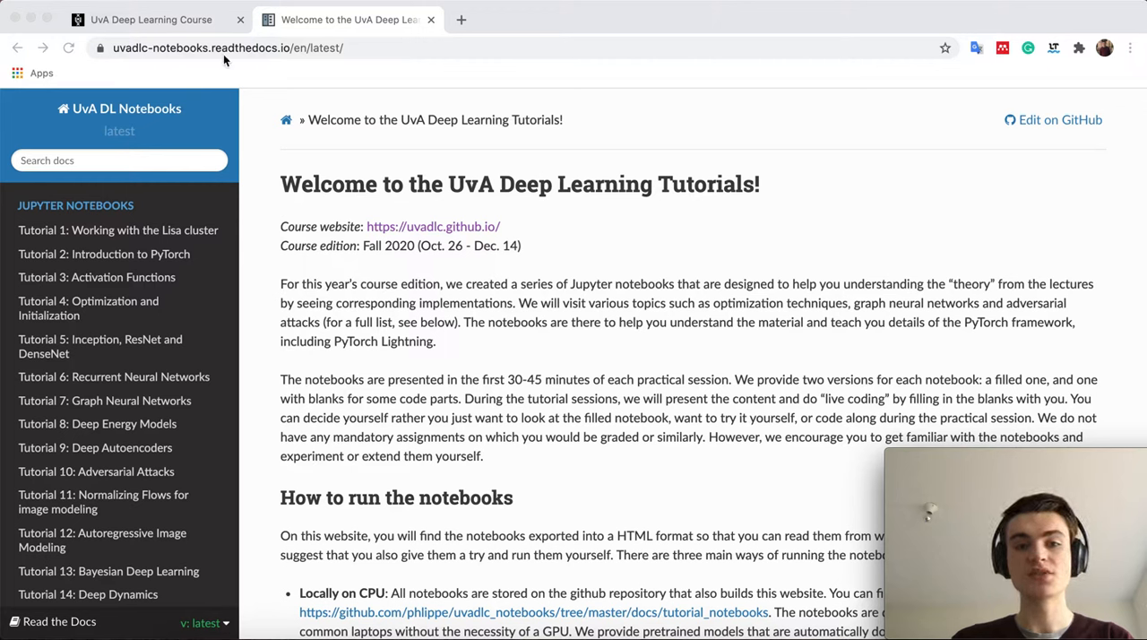
{"action": "mouse_move", "coordinate": [240, 61]}
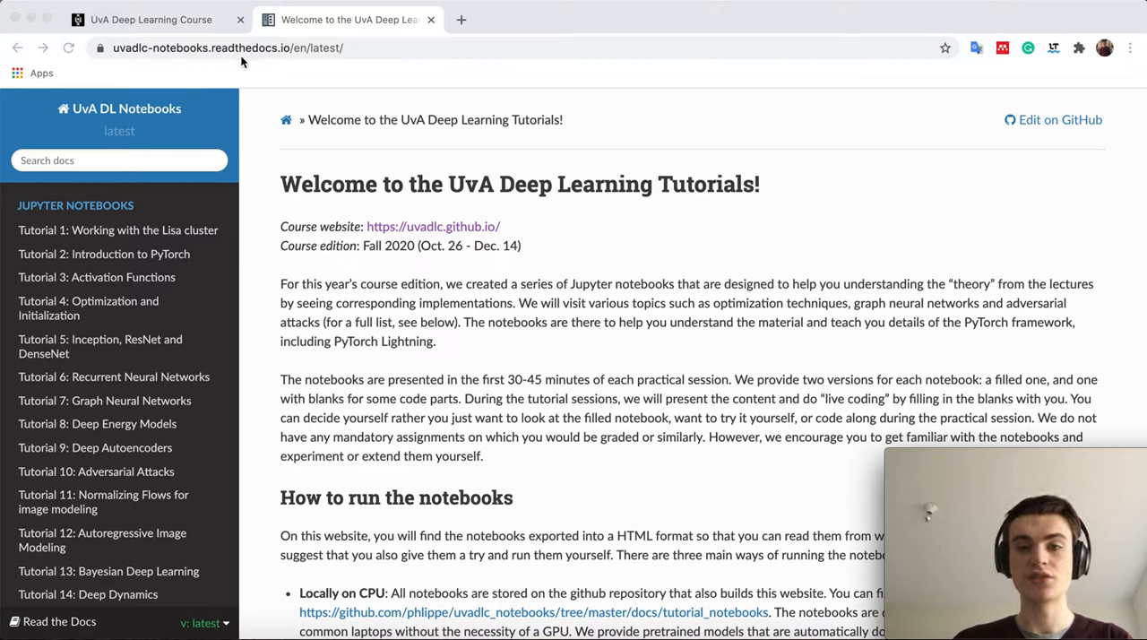
Switch from the notebooks welcome page to the UvA Deep Learning Course website's Links section
{"action": "left_click", "coordinate": [150, 18]}
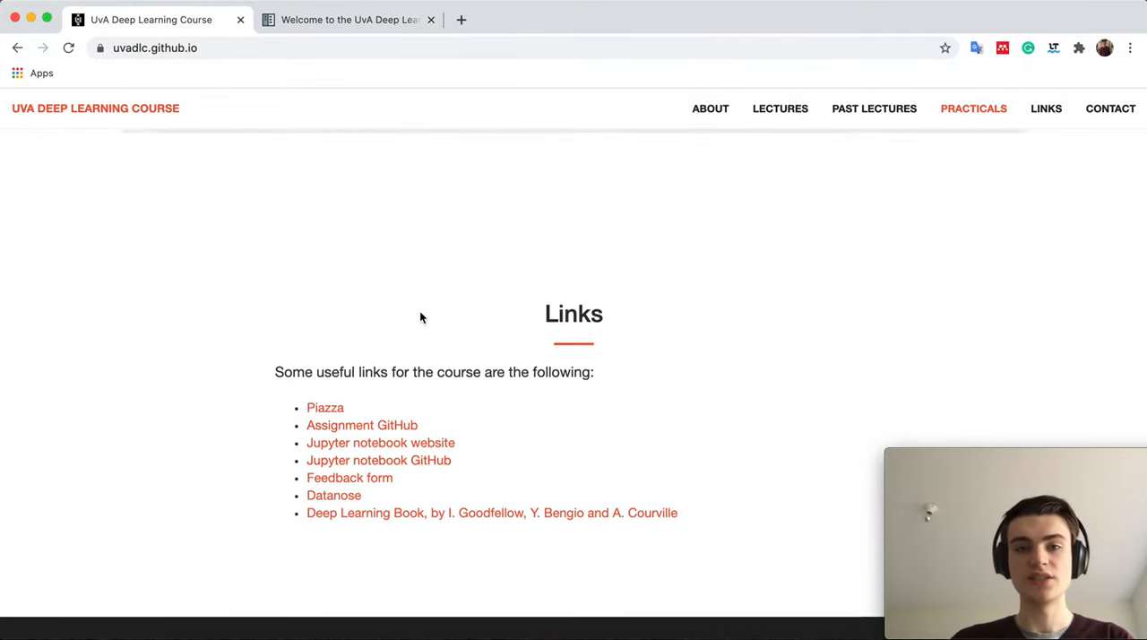
Go to the Lectures schedule and expand the 'Tutorial 2: Introduction to PyTorch' entry
{"action": "left_click", "coordinate": [779, 108]}
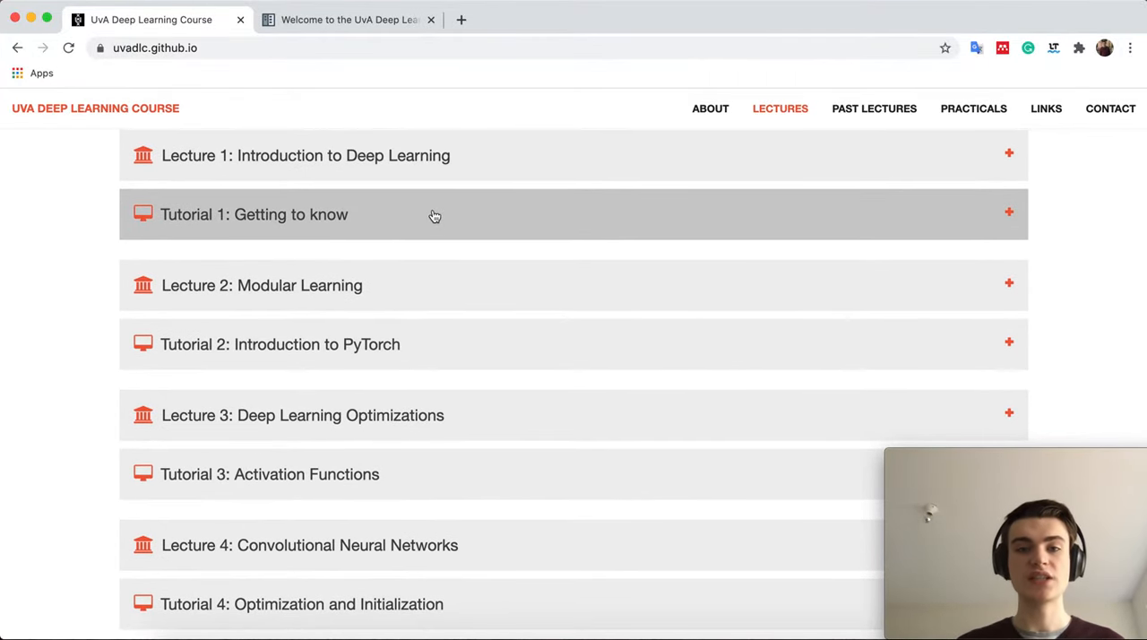
{"action": "left_click", "coordinate": [280, 344]}
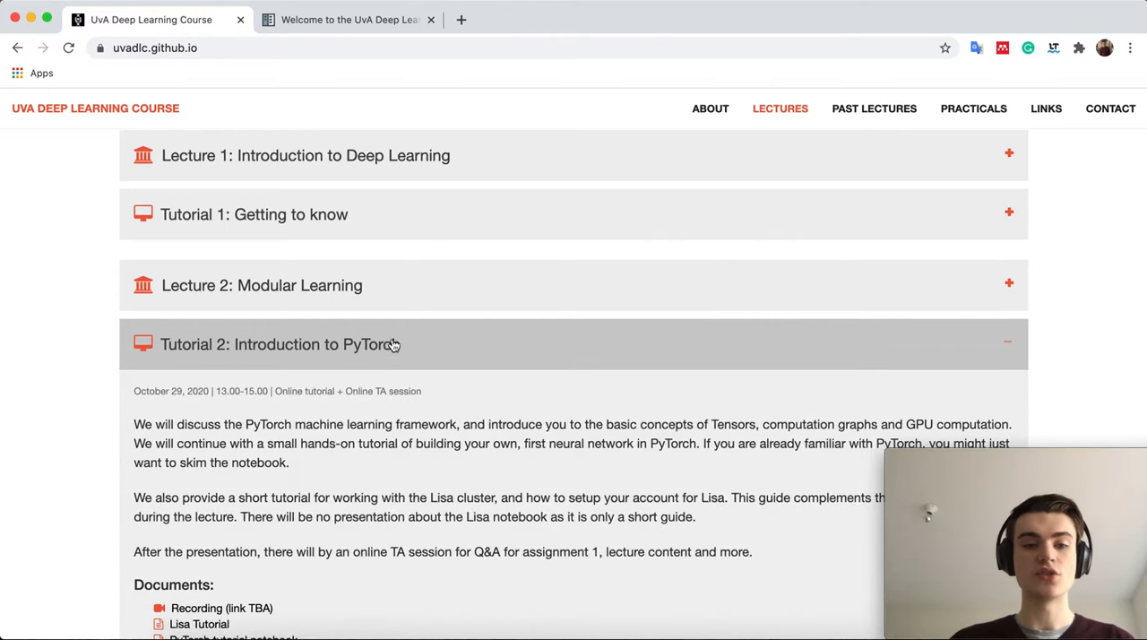
{"action": "scroll", "scroll_direction": "down", "scroll_amount": 3}
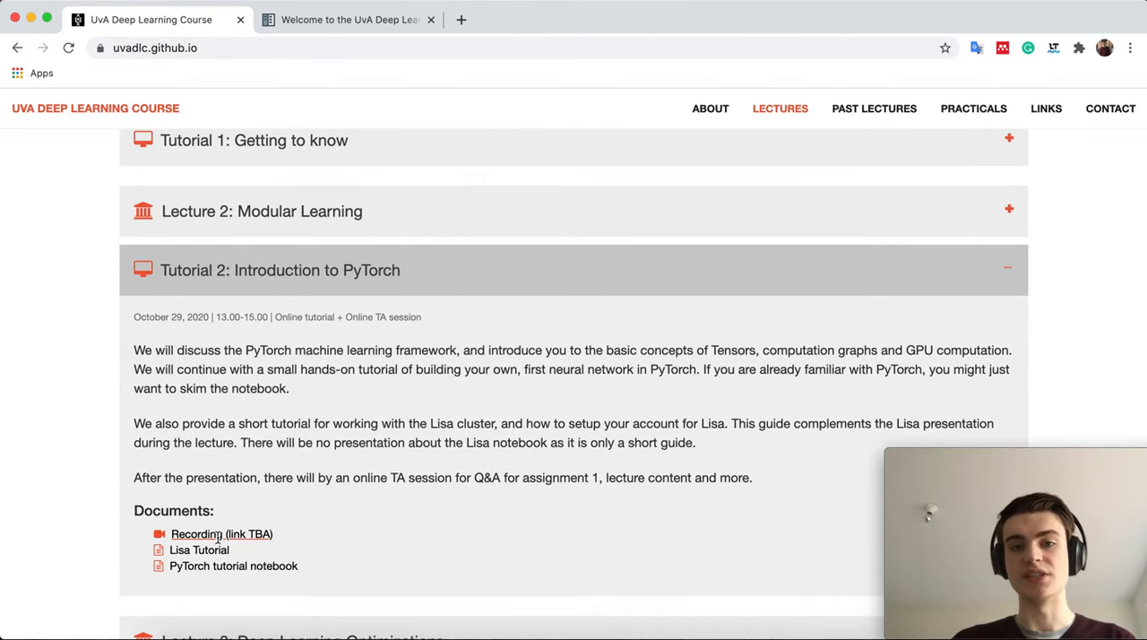
{"action": "mouse_move", "coordinate": [340, 312]}
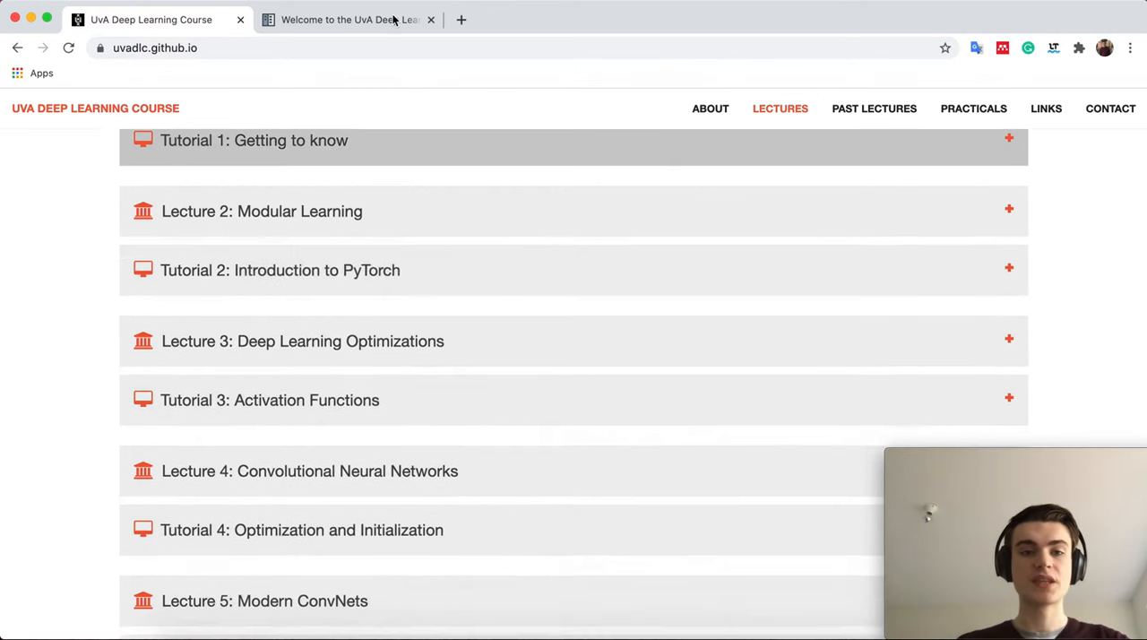
Switch back to the UvA DL Notebooks welcome page and its tutorial list
{"action": "left_click", "coordinate": [348, 18]}
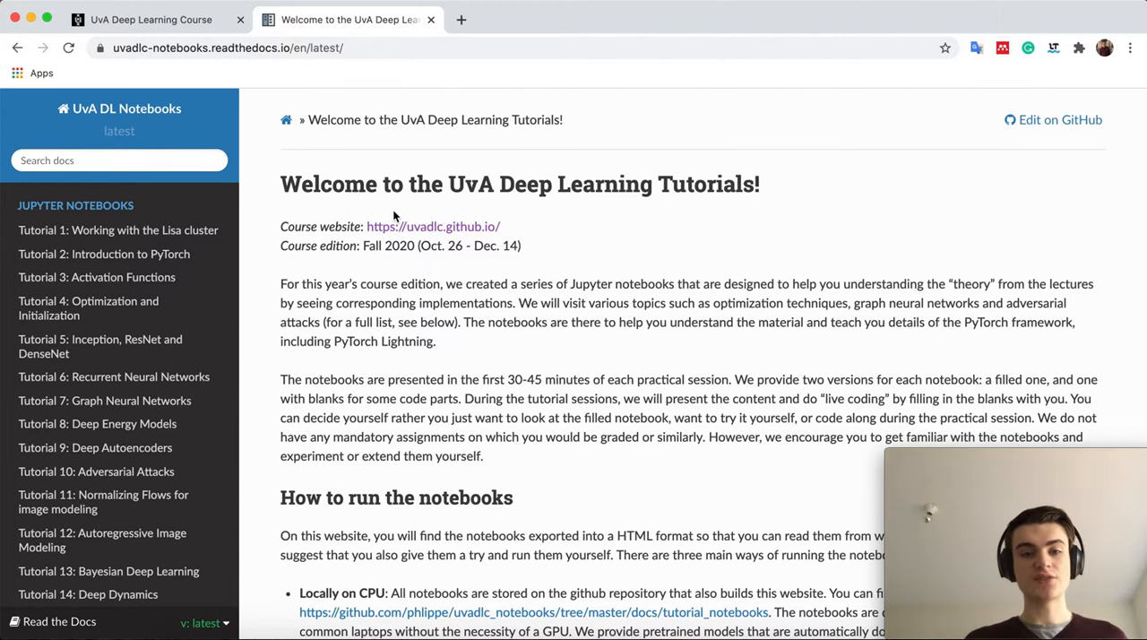
{"action": "scroll", "scroll_direction": "down", "scroll_amount": 3}
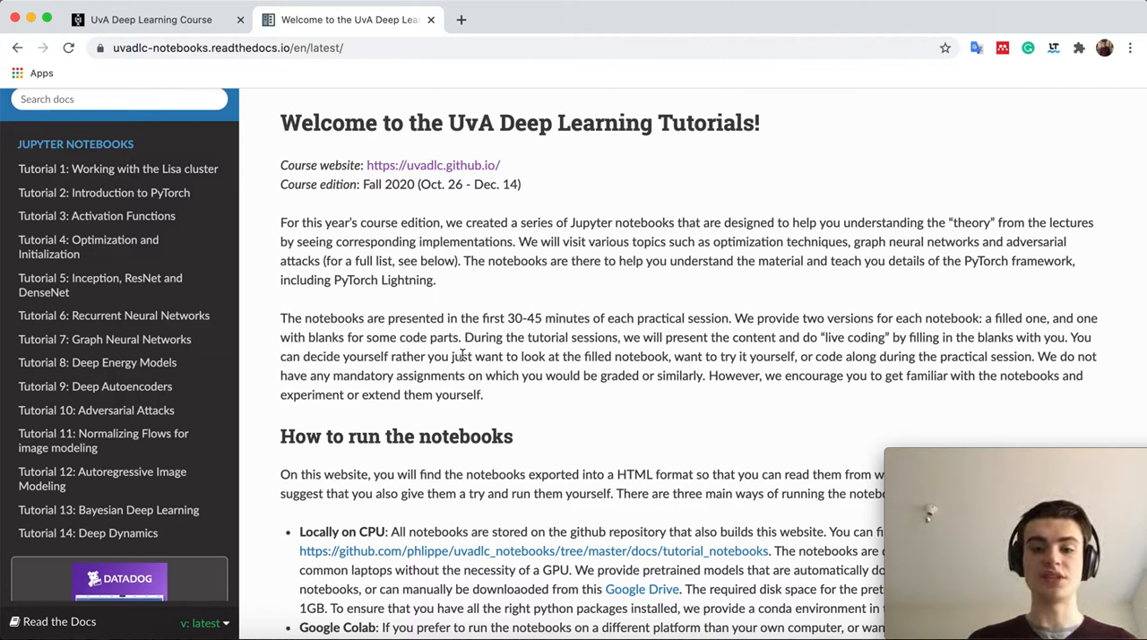
Scroll to the 'How to run the notebooks' section with local, Colab and Lisa options
{"action": "scroll", "scroll_direction": "down", "scroll_amount": 3}
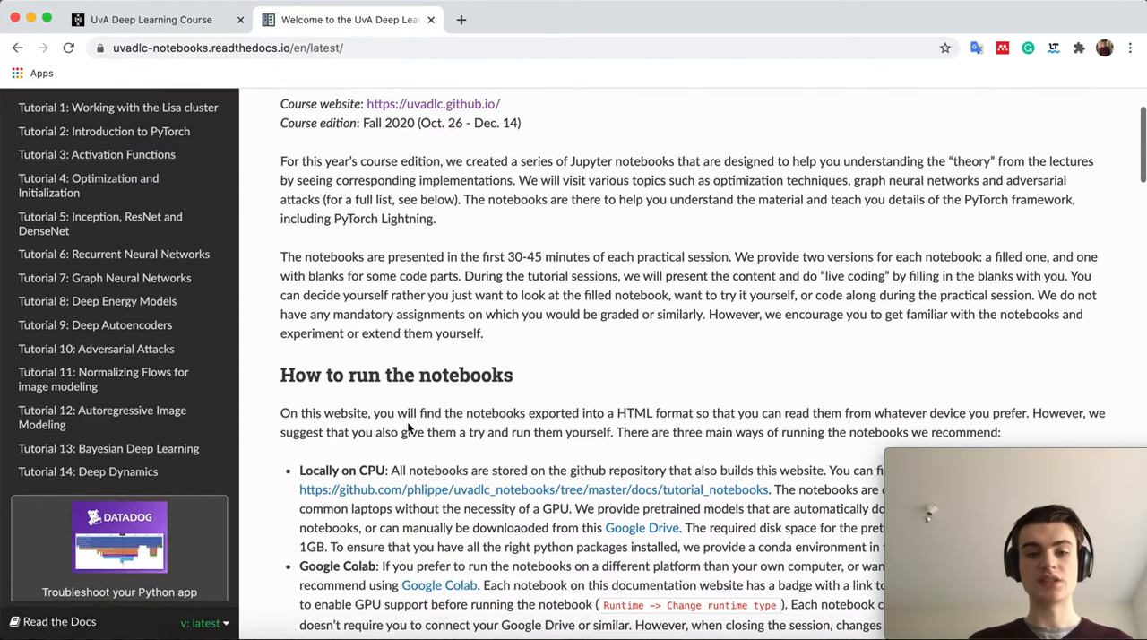
{"action": "scroll", "scroll_direction": "down", "scroll_amount": 3}
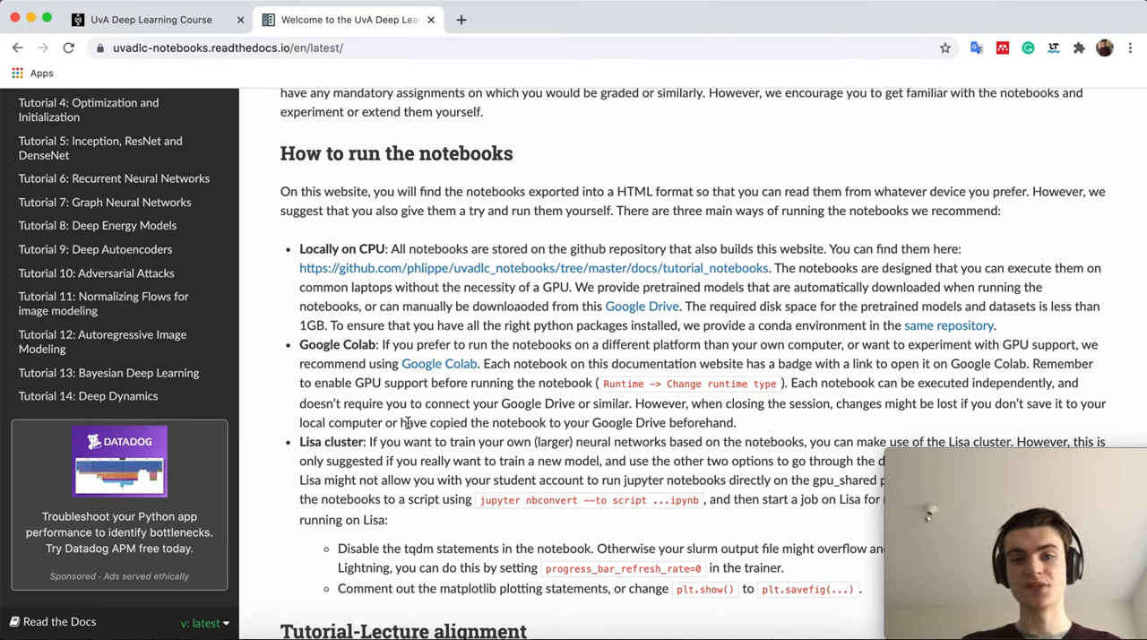
{"action": "scroll", "scroll_direction": "down", "scroll_amount": 3}
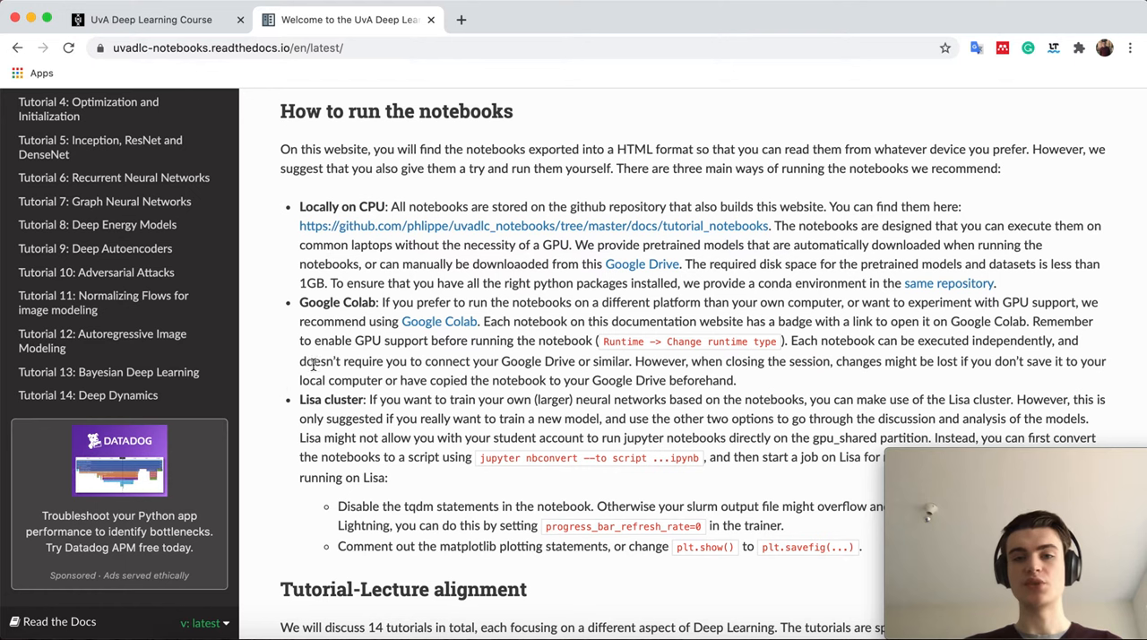
{"action": "mouse_move", "coordinate": [280, 387]}
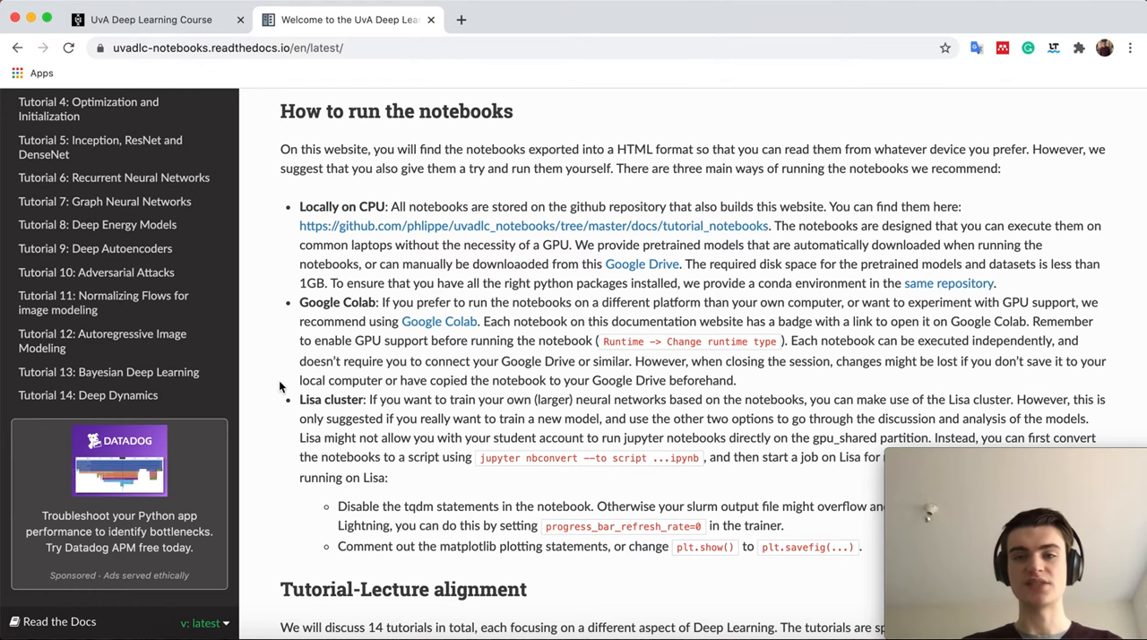
Scroll past Tutorial-Lecture alignment to Feedback and Contribution and Current progress
{"action": "scroll", "scroll_direction": "down", "scroll_amount": 3}
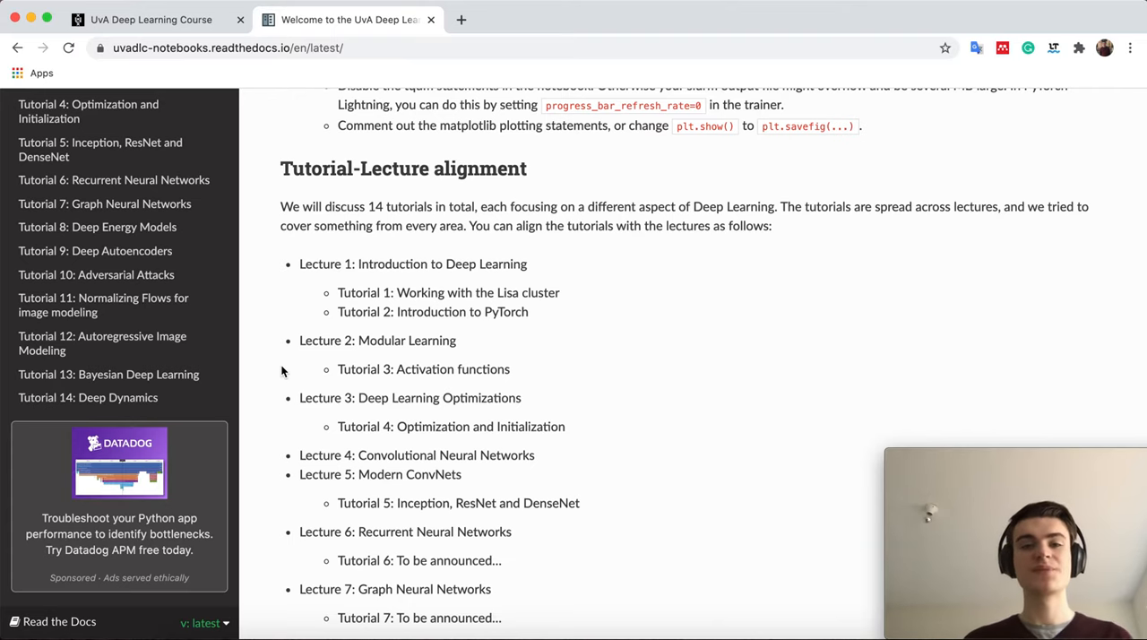
{"action": "mouse_move", "coordinate": [426, 361]}
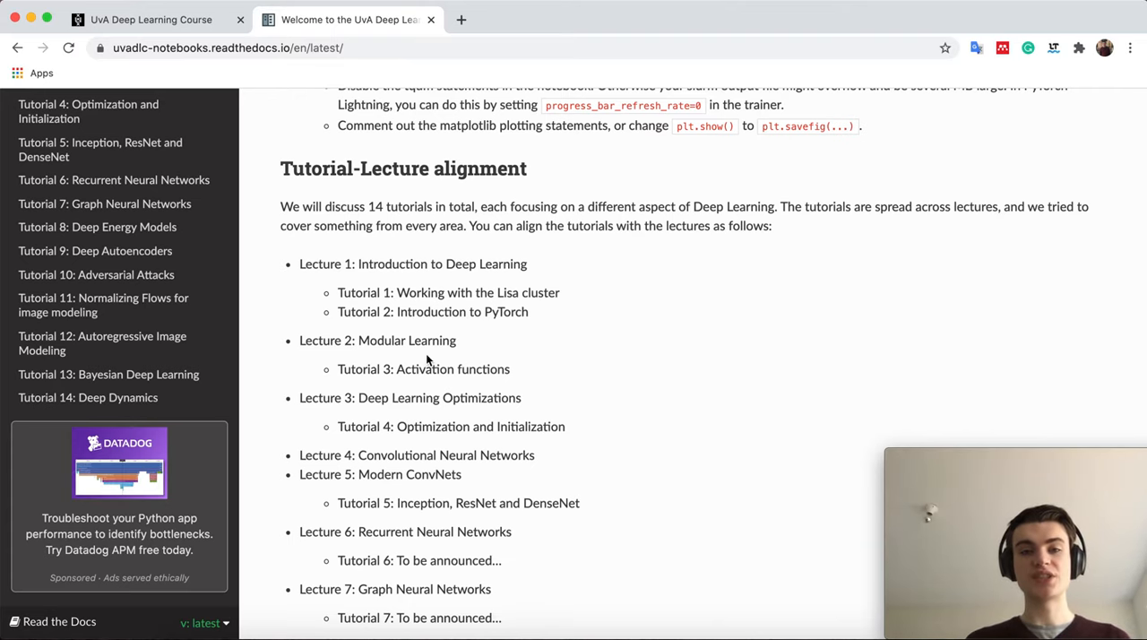
{"action": "scroll", "scroll_direction": "down", "scroll_amount": 3}
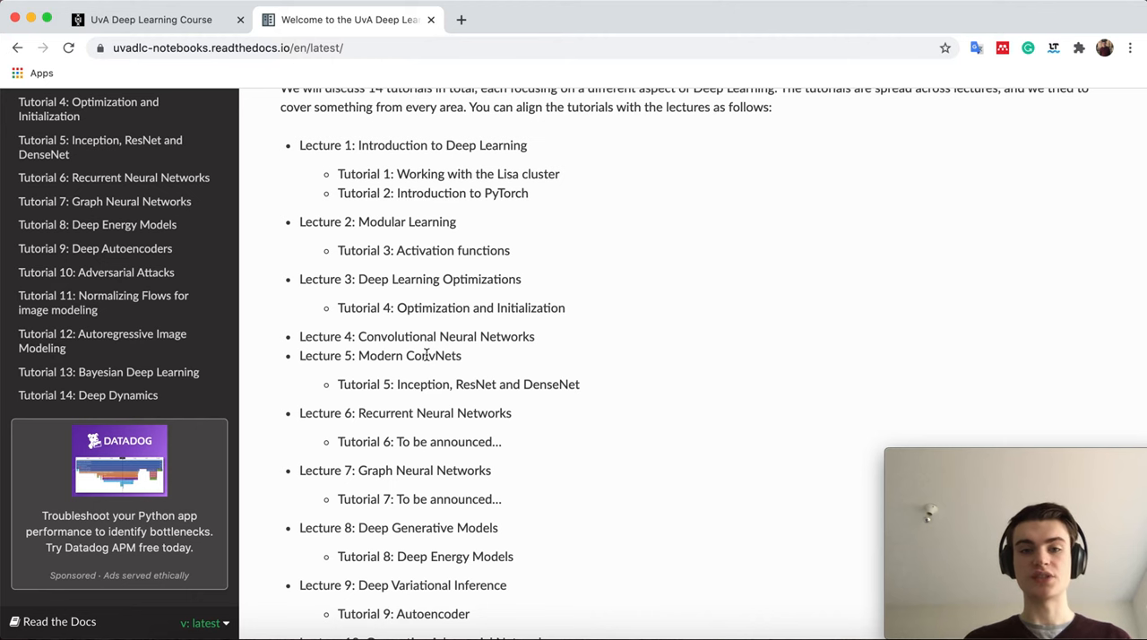
{"action": "scroll", "scroll_direction": "down", "scroll_amount": 3}
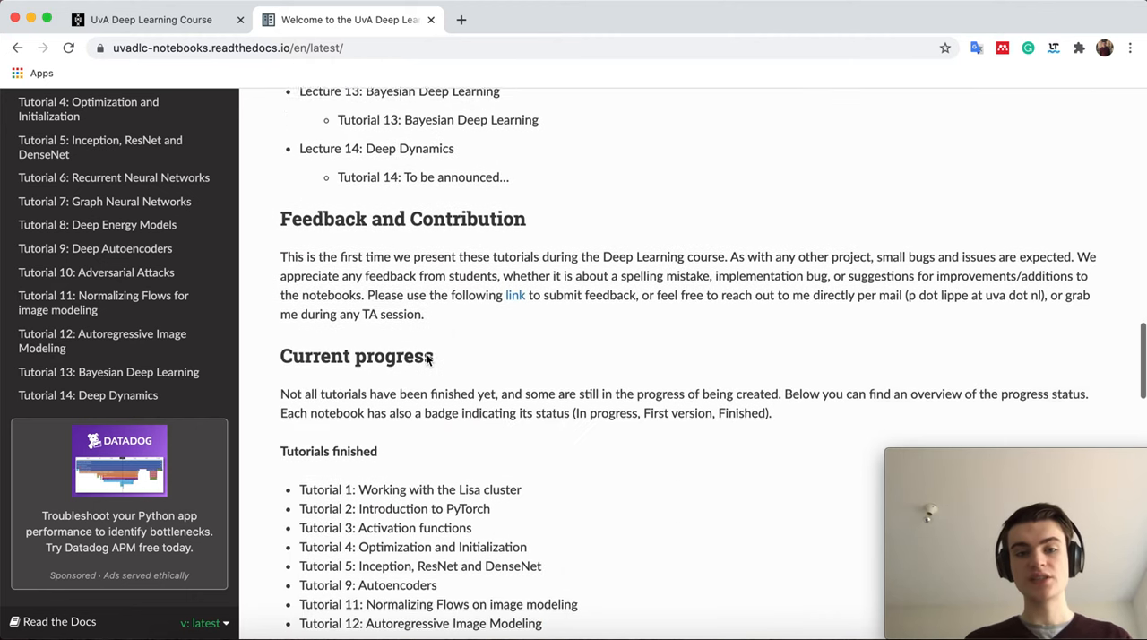
Scroll back up to the welcome introduction with course website and edition details
{"action": "scroll", "scroll_direction": "down", "scroll_amount": 3}
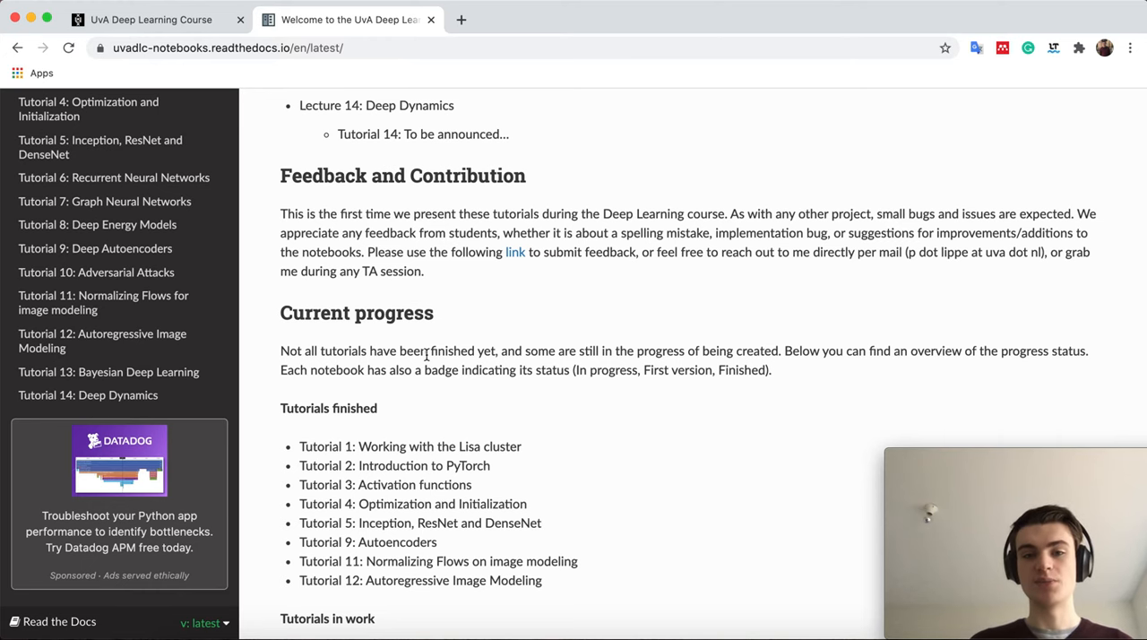
{"action": "mouse_move", "coordinate": [259, 297]}
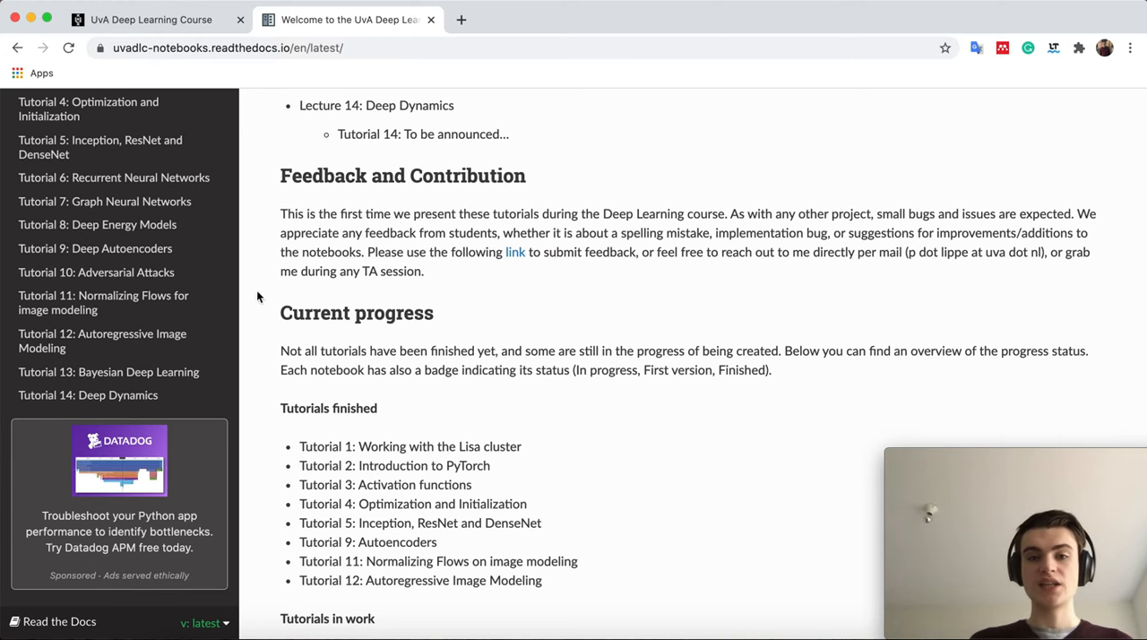
{"action": "scroll", "scroll_direction": "up", "scroll_amount": 3}
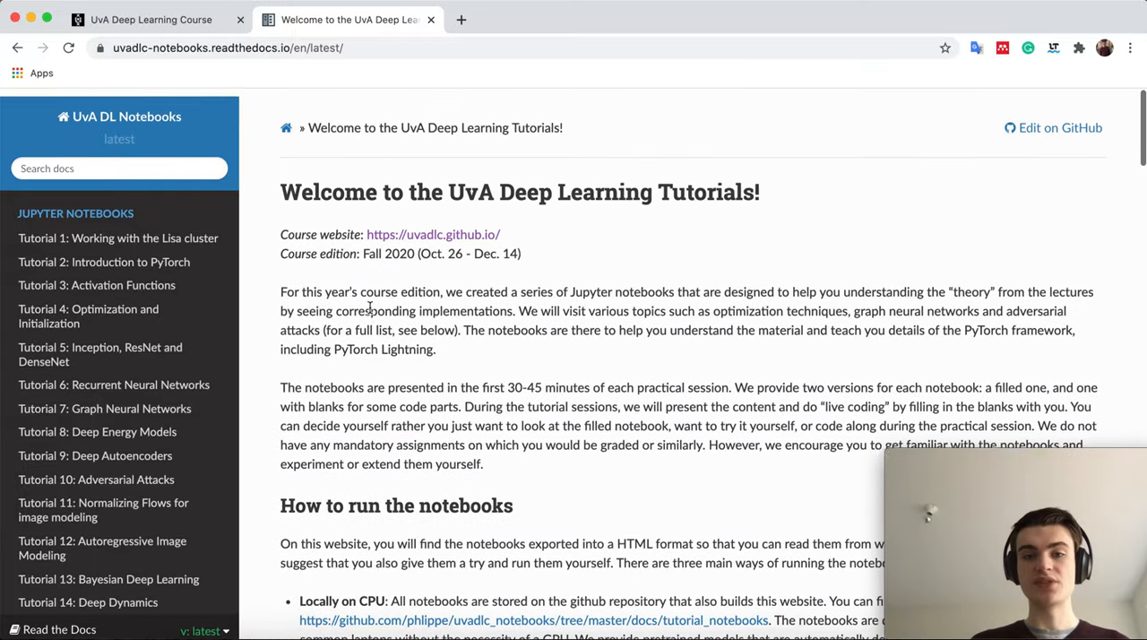
Open 'Tutorial 1: Working with the Lisa cluster' from the left sidebar
{"action": "scroll", "scroll_direction": "down", "scroll_amount": 3}
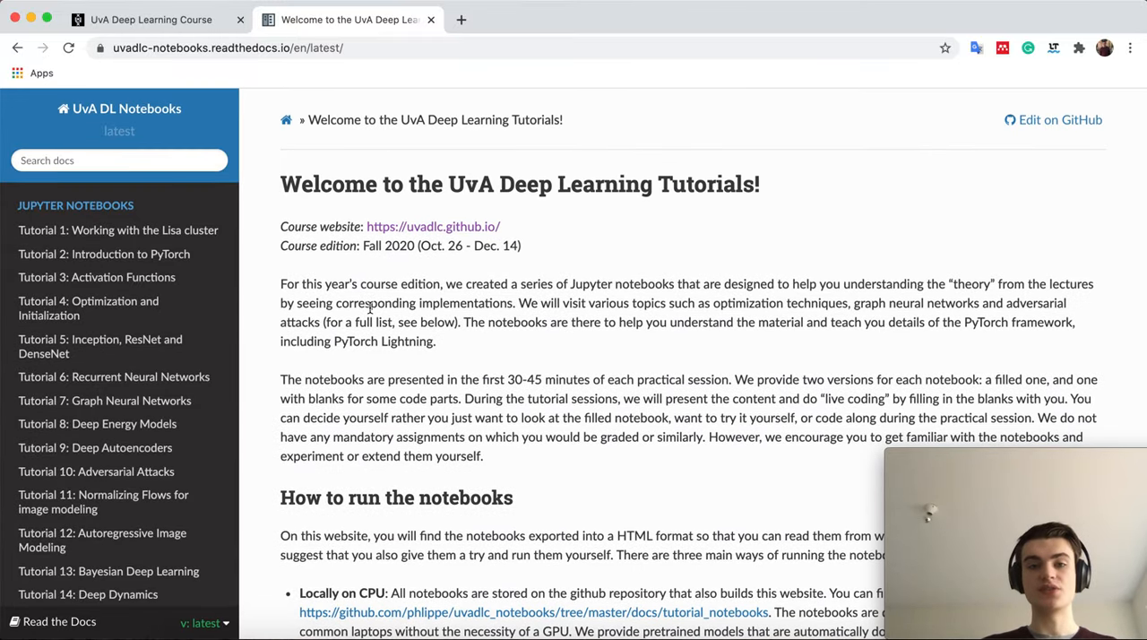
{"action": "mouse_move", "coordinate": [104, 254]}
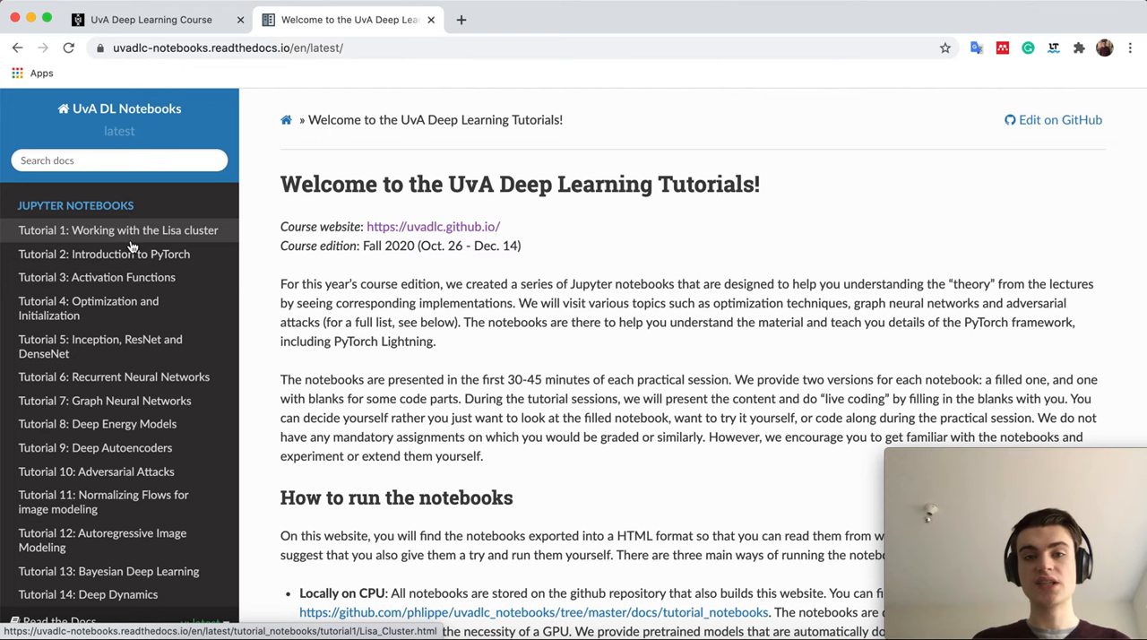
{"action": "left_click", "coordinate": [119, 230]}
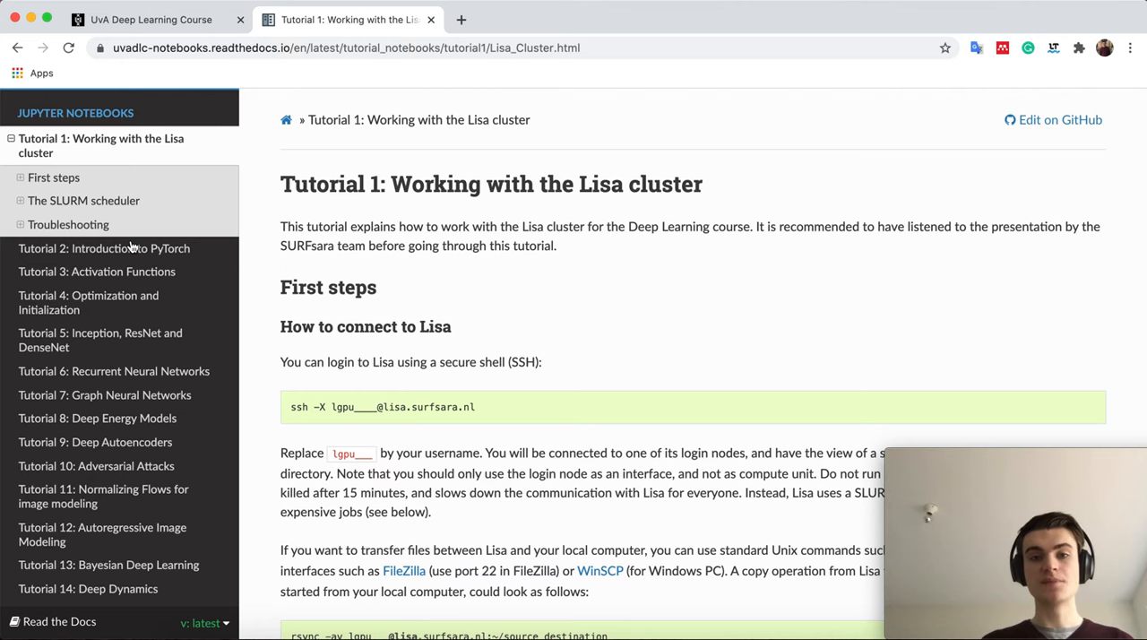
{"action": "mouse_move", "coordinate": [255, 262]}
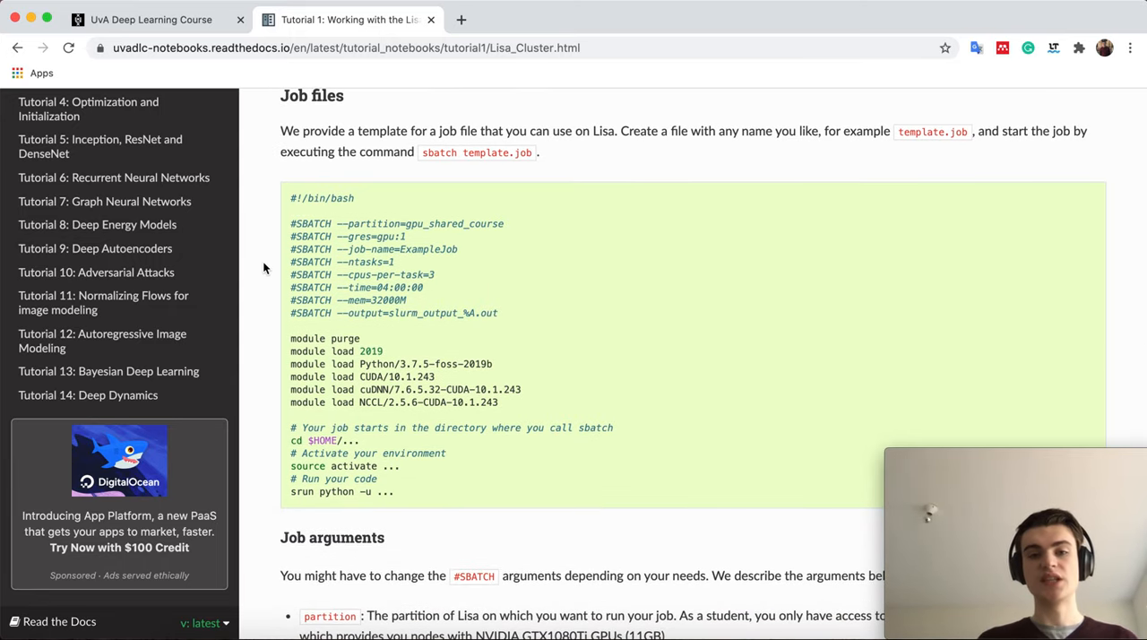
Scroll through the job file template and SLURM commands to the Troubleshooting section
{"action": "scroll", "scroll_direction": "down", "scroll_amount": 3}
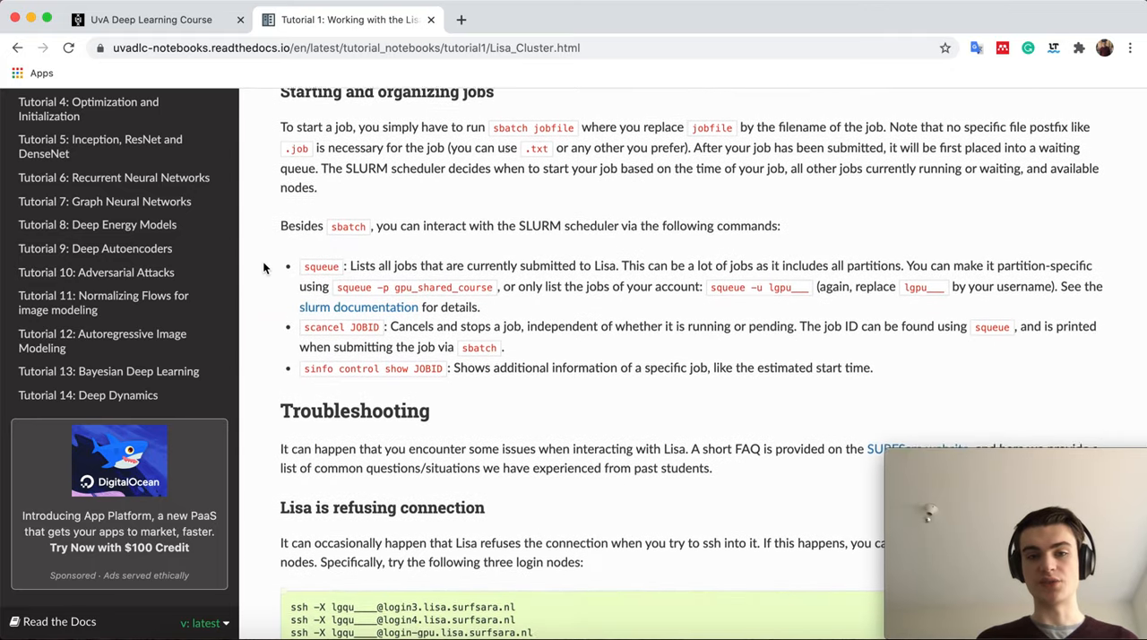